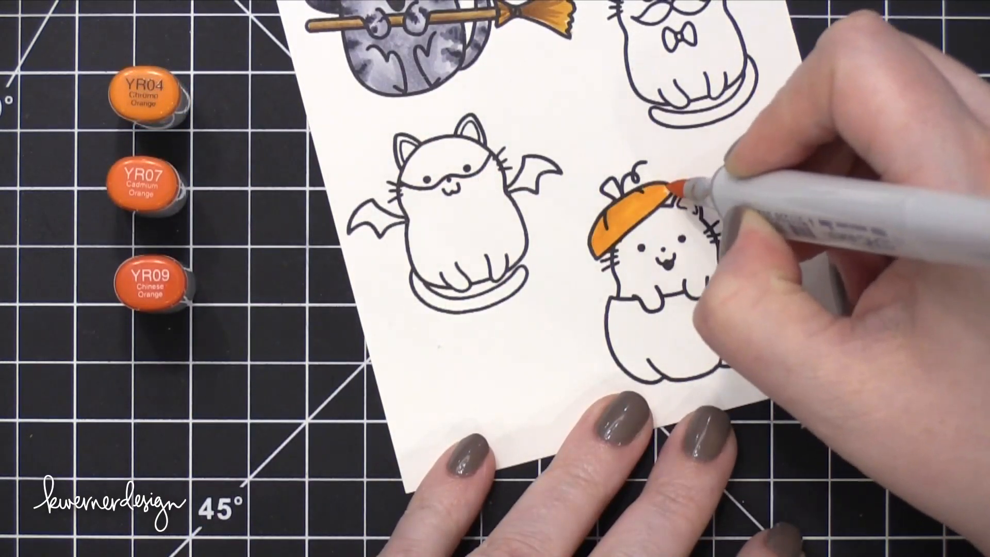
pyautogui.moveTo(681, 202); pyautogui.dragTo(644, 328)
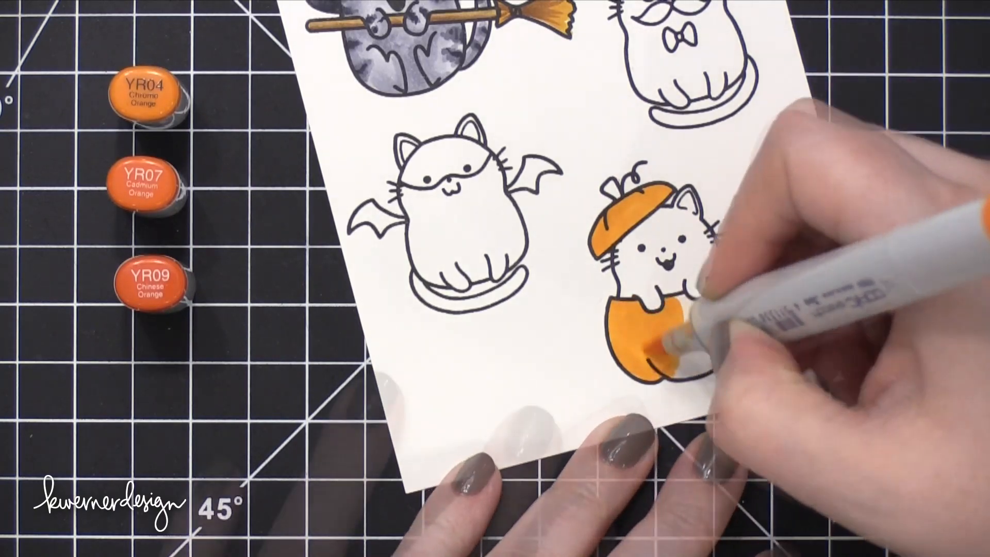